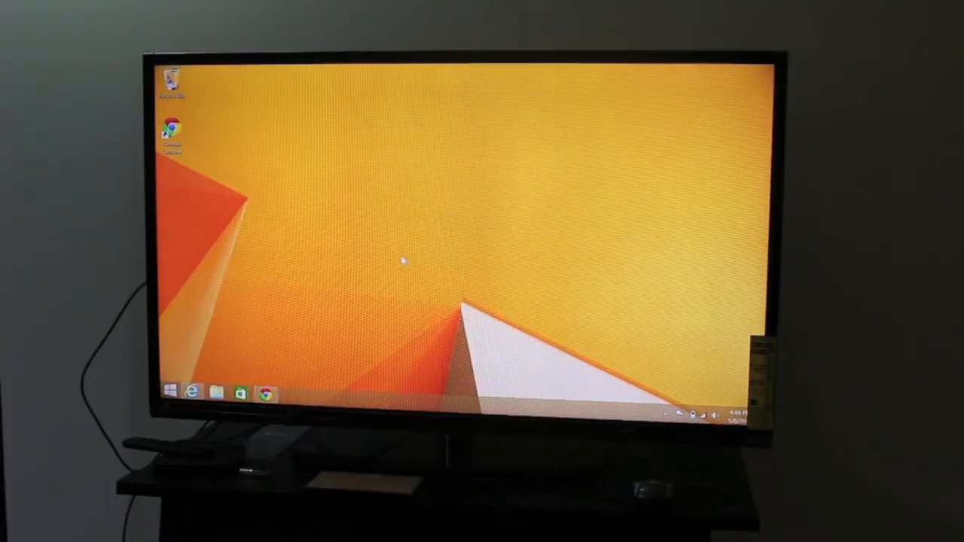
{"action": "mouse_move", "coordinate": [337, 216]}
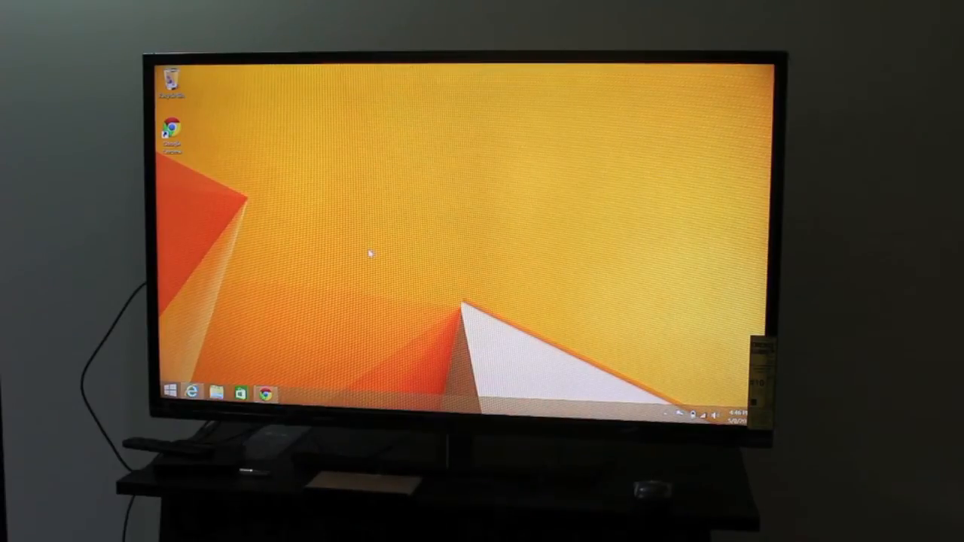
{"action": "mouse_move", "coordinate": [360, 256]}
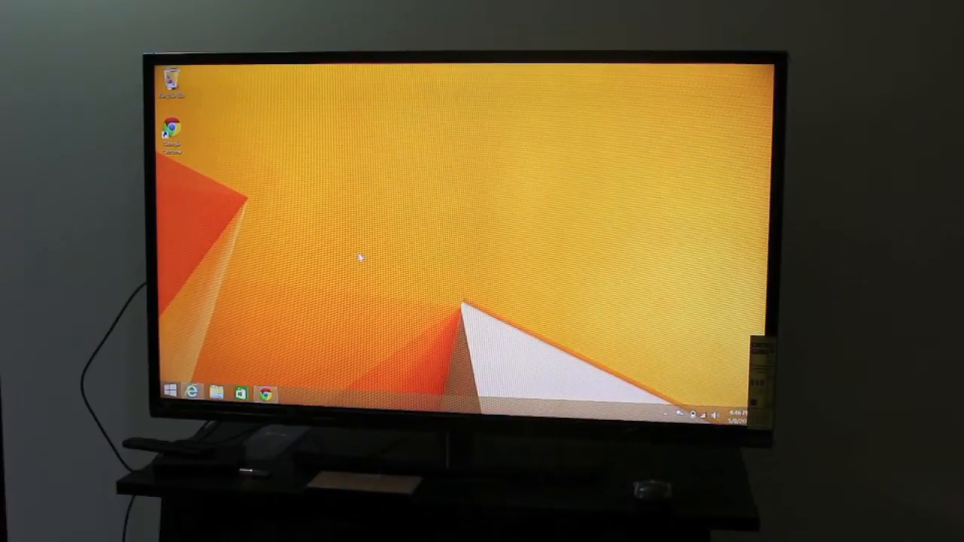
{"action": "mouse_move", "coordinate": [319, 247]}
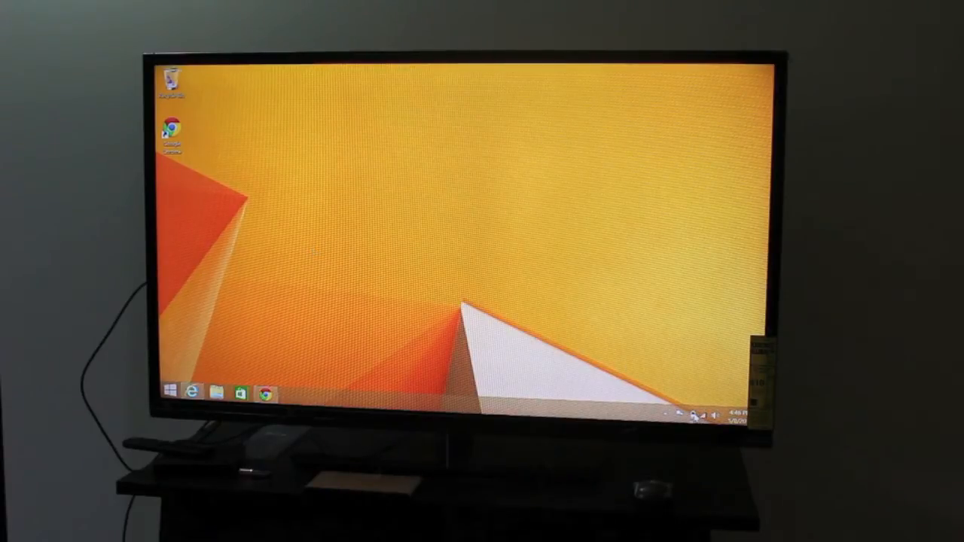
{"action": "left_click", "coordinate": [696, 416]}
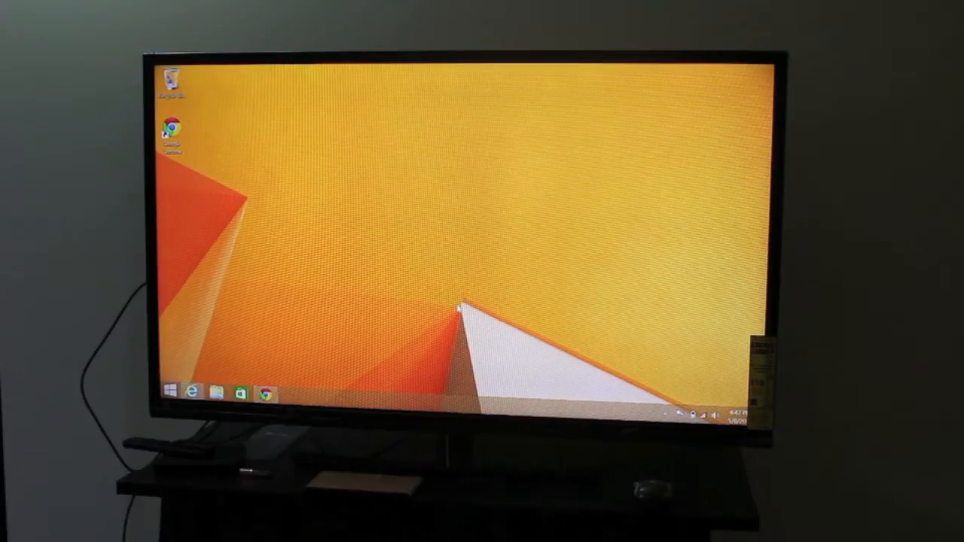
{"action": "mouse_move", "coordinate": [354, 301]}
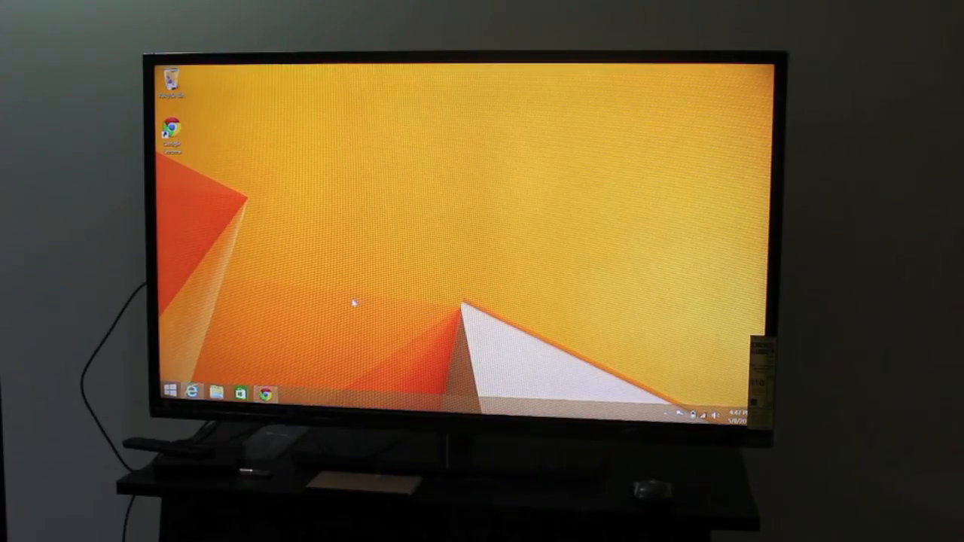
{"action": "mouse_move", "coordinate": [324, 311]}
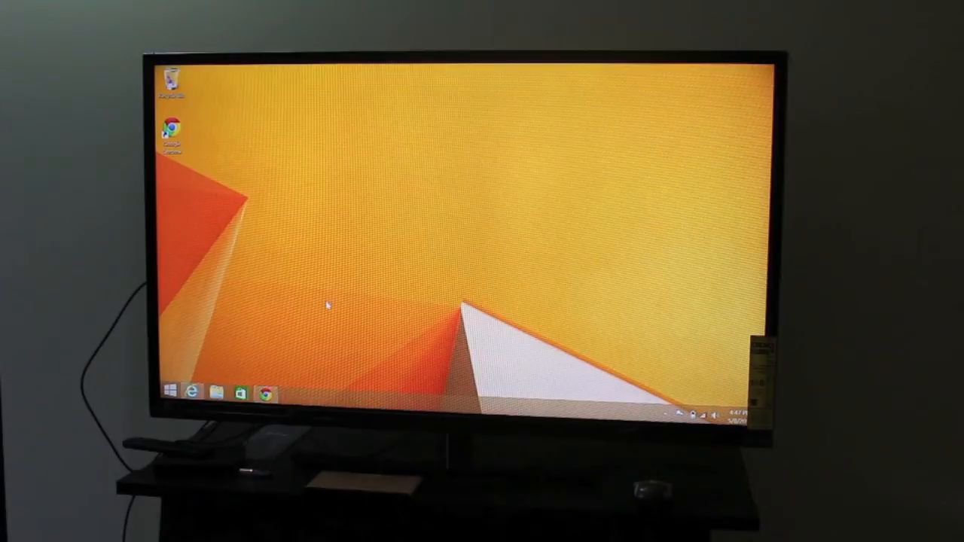
{"action": "mouse_move", "coordinate": [274, 340]}
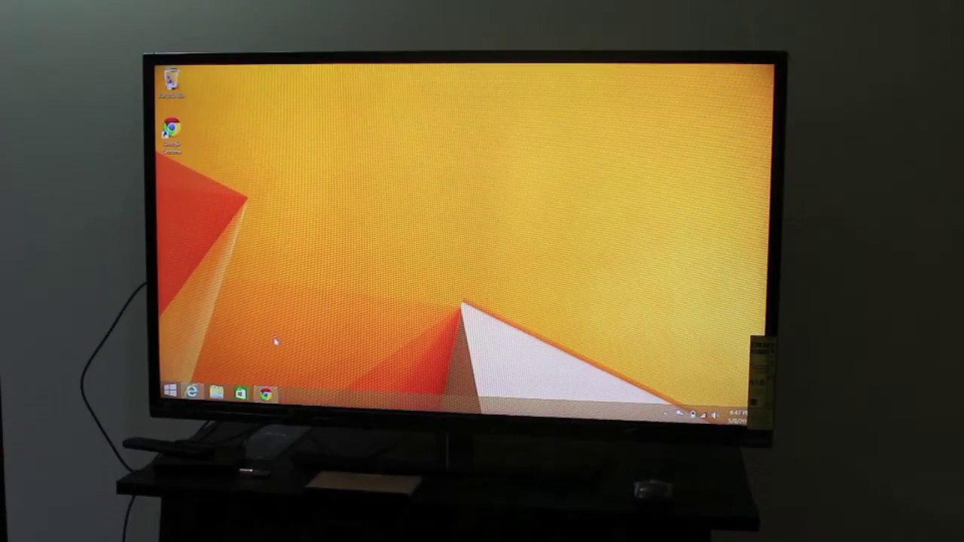